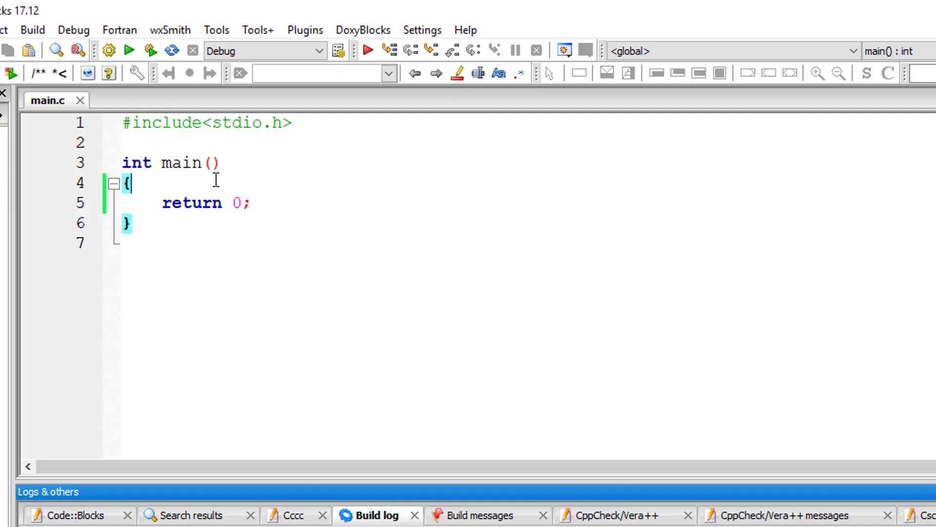
- Declare int year and add a printf prompting "Enter the year"
{"action": "type", "text": "in"}
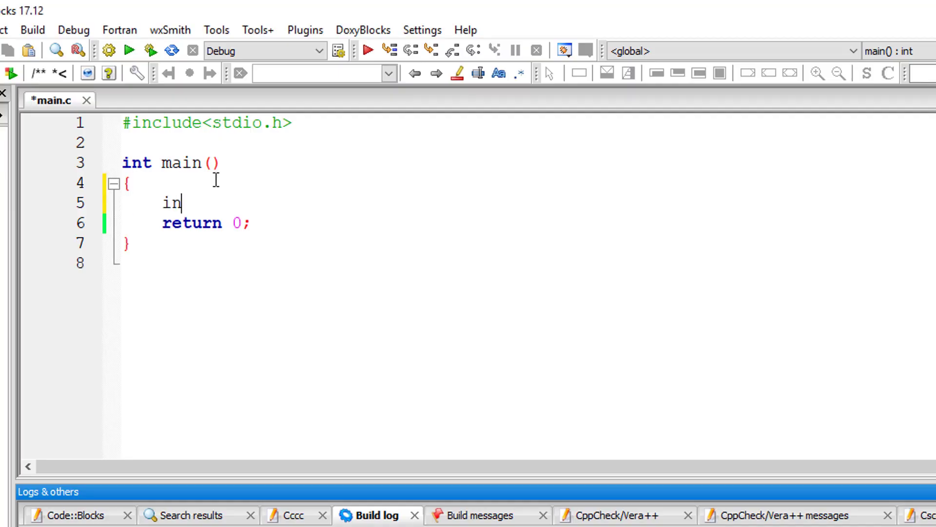
{"action": "type", "text": "t"}
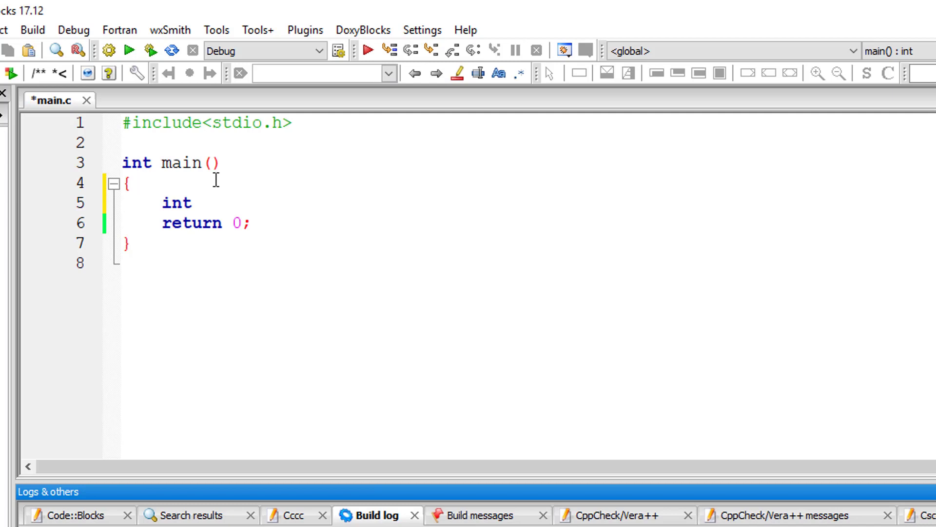
{"action": "type", "text": "year;"}
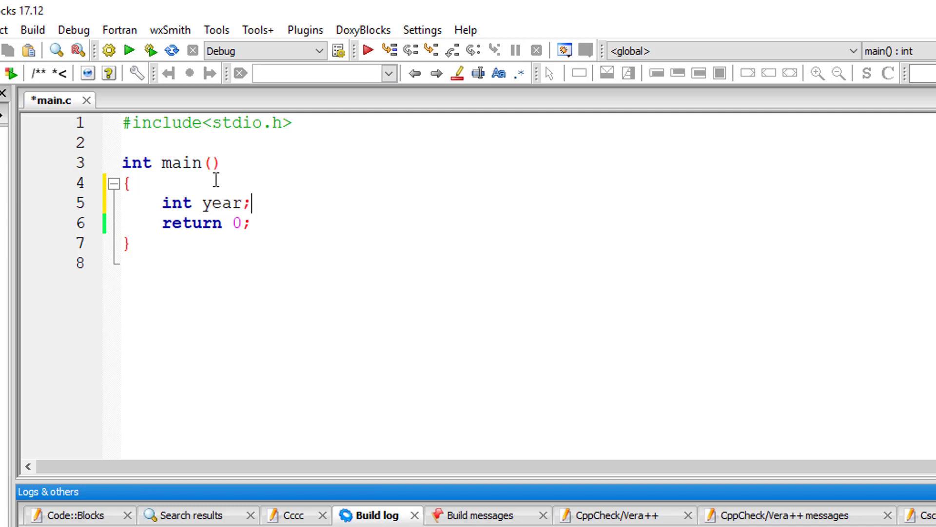
{"action": "type", "text": "printf(\"Enter th"}
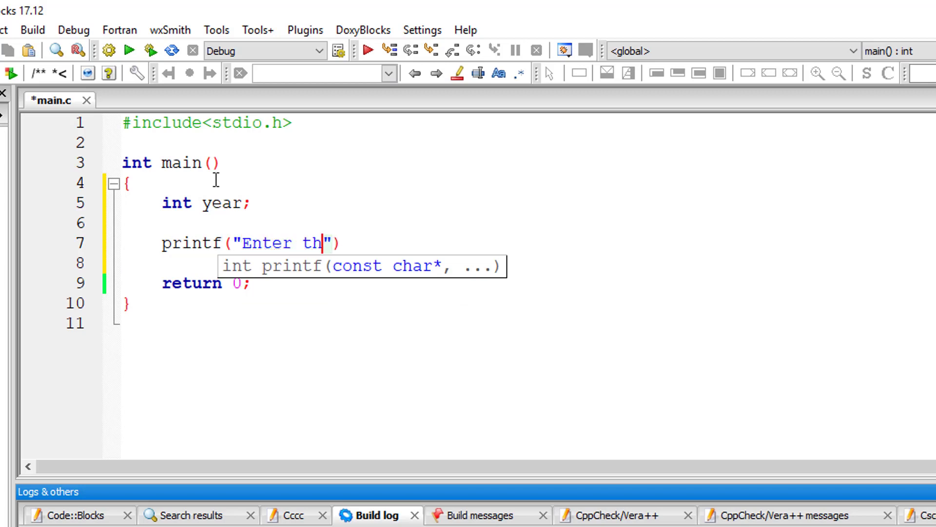
{"action": "type", "text": "e year\\n"}
{"action": "left_click", "coordinate": [314, 263]}
{"action": "type", "text": "s"}
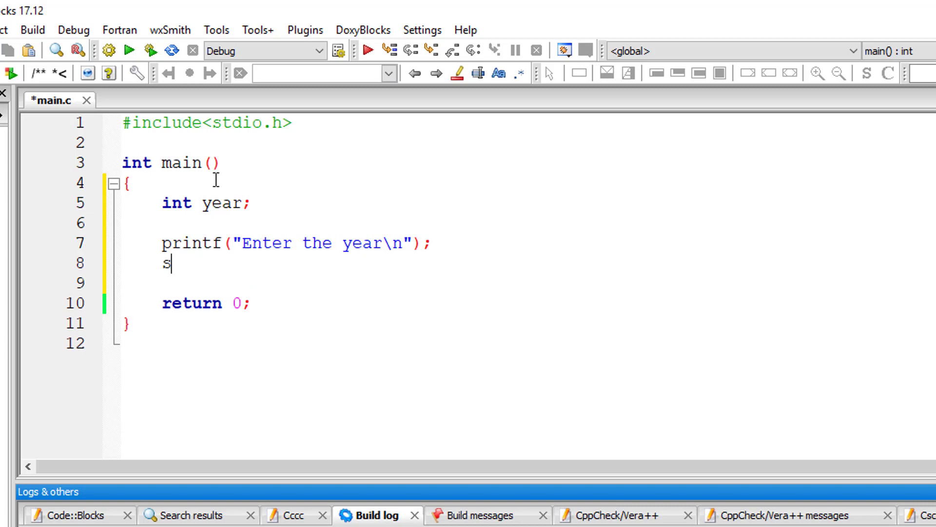
- Read the year into &year with scanf("%d", ...)
{"action": "type", "text": "canf(\"%\""}
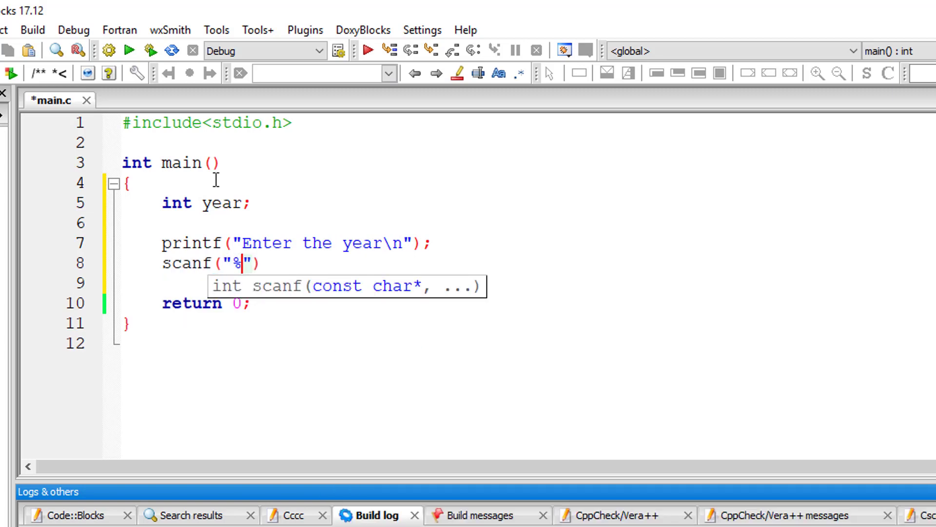
{"action": "type", "text": "d\","}
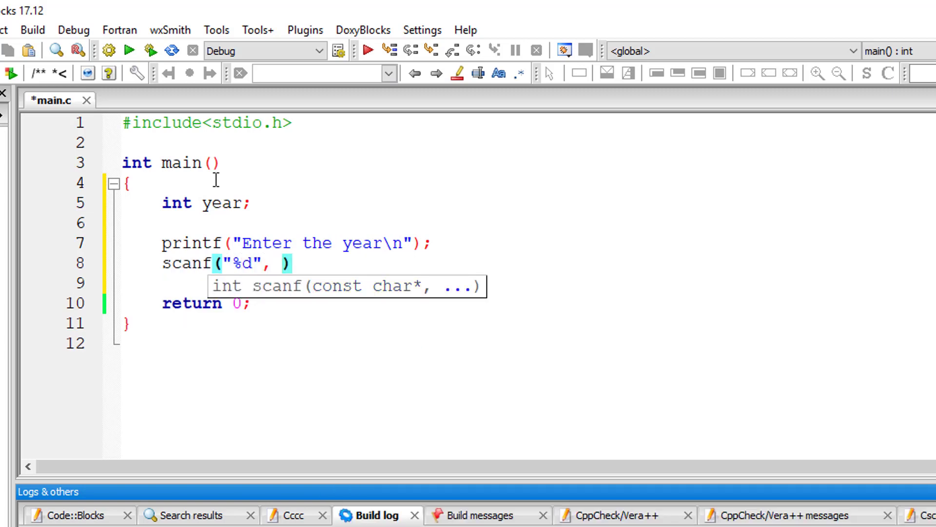
{"action": "type", "text": "&year"}
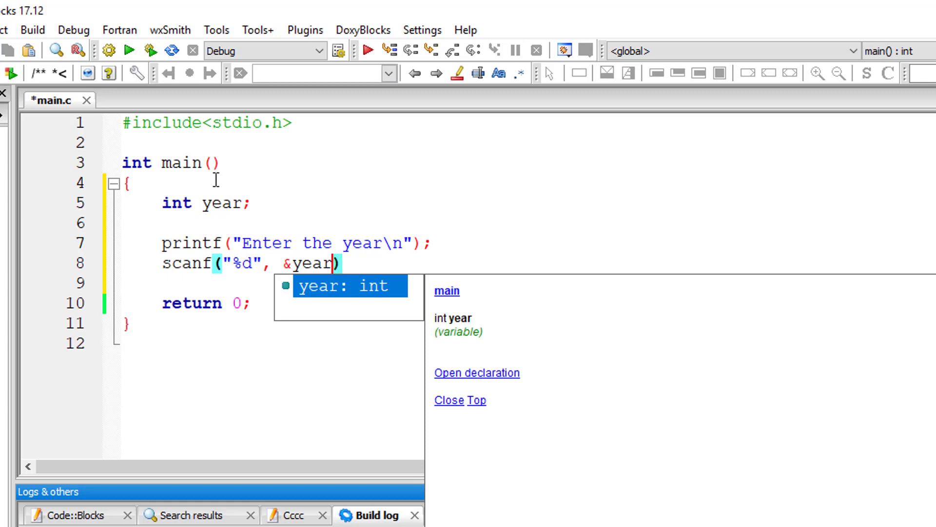
- Start a nested ternary skeleton () ? () : (); on a new line below scanf
{"action": "key", "text": "Return"}
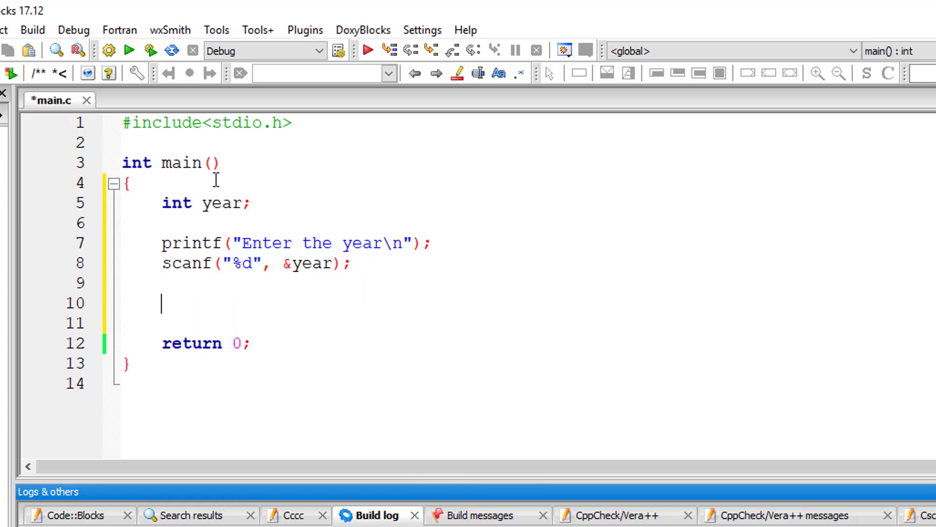
{"action": "type", "text": "()"}
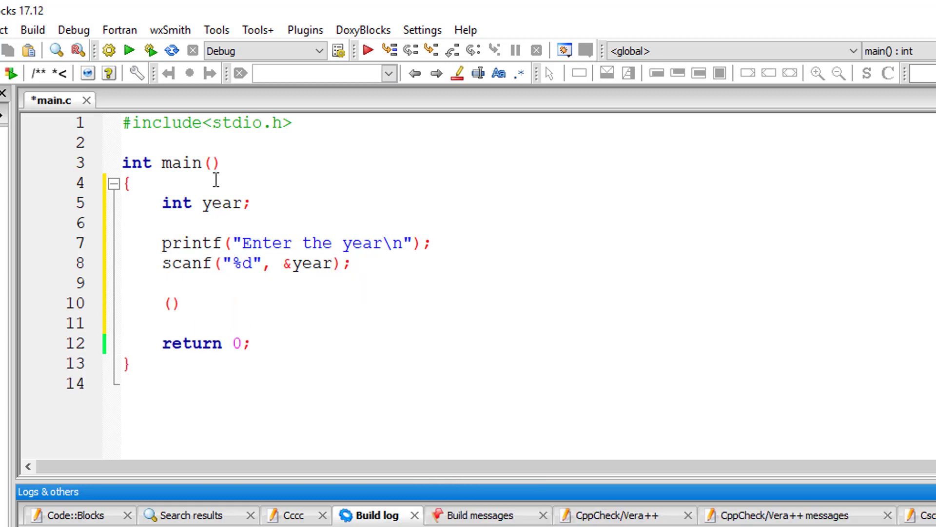
{"action": "type", "text": "? () :"}
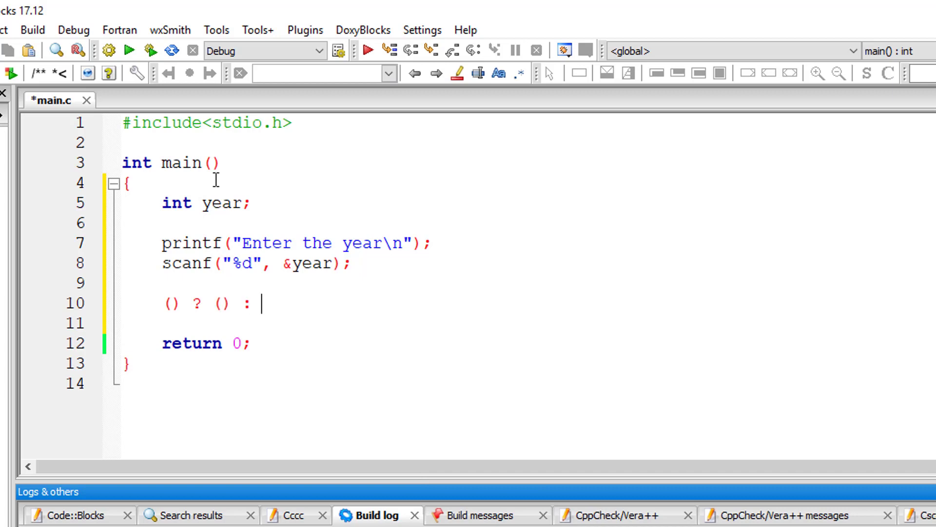
{"action": "type", "text": "();"}
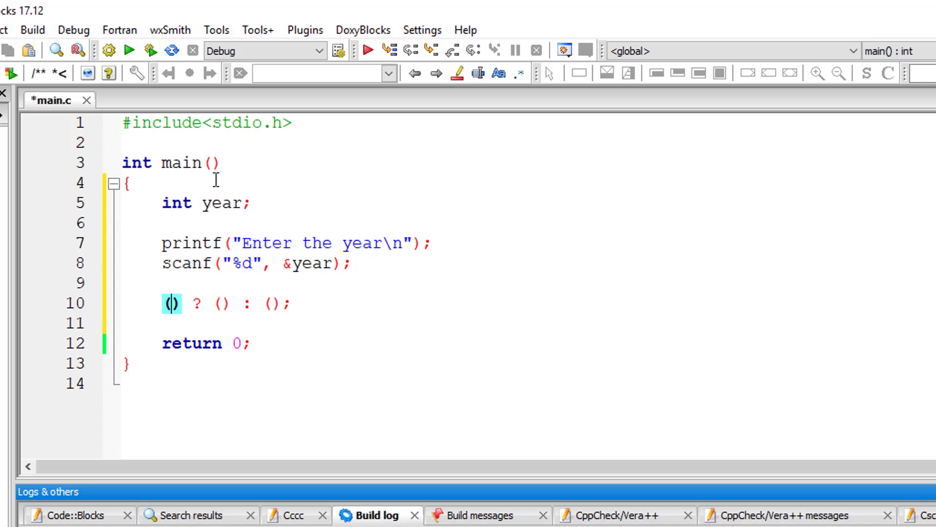
- Fill the first ternary condition with year % 100 == 0
{"action": "type", "text": "year"}
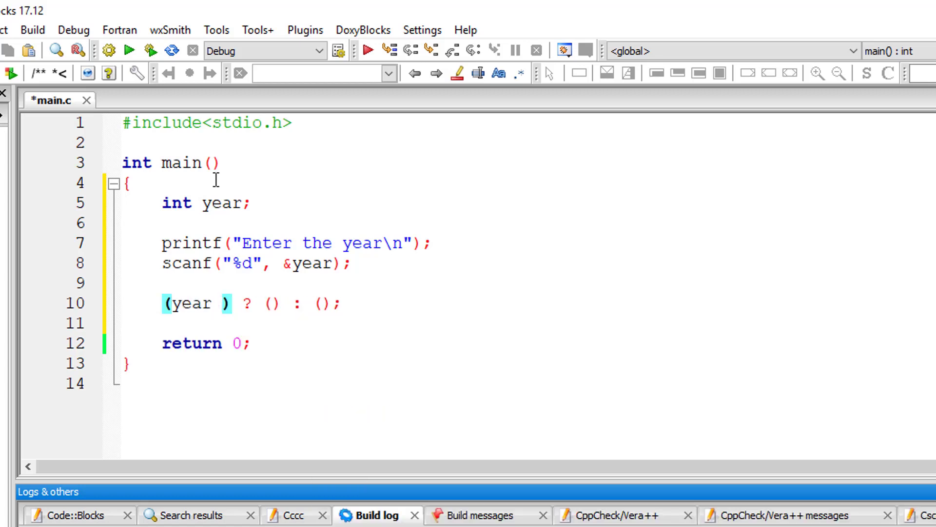
{"action": "type", "text": "% 100"}
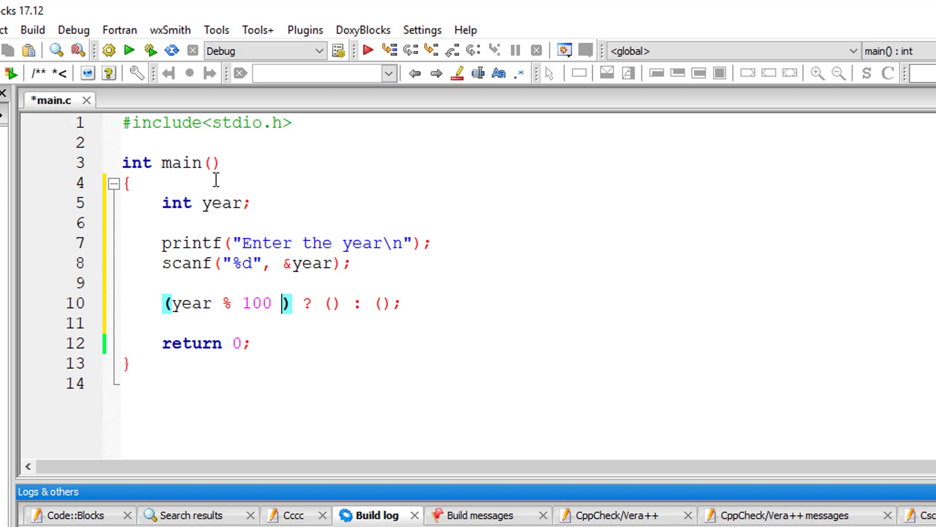
{"action": "type", "text": "== 0"}
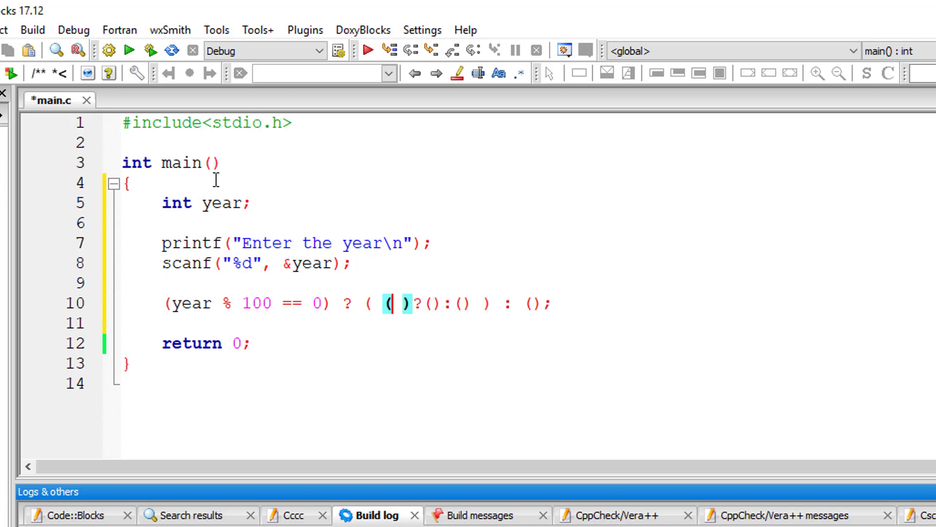
- Add the inner condition year % 400 == 0 and break the expression onto a new line
{"action": "type", "text": "year"}
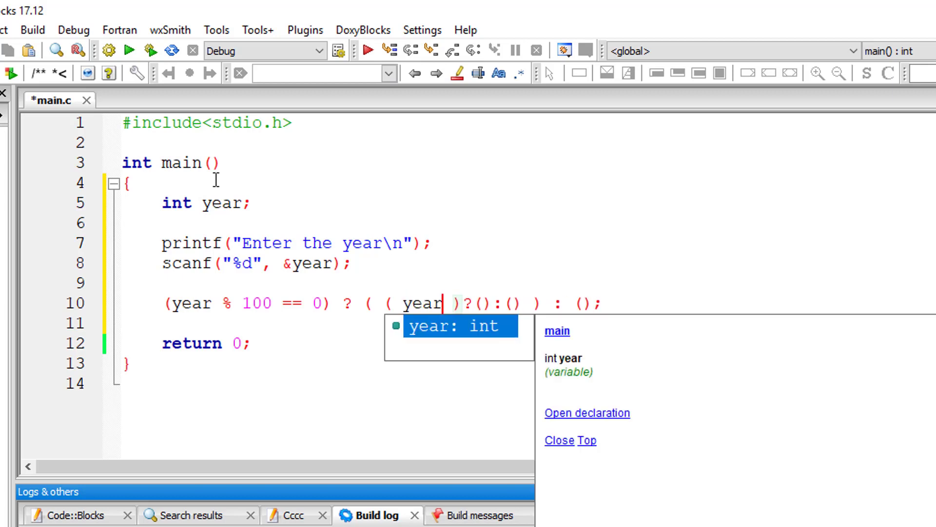
{"action": "type", "text": "% 4"}
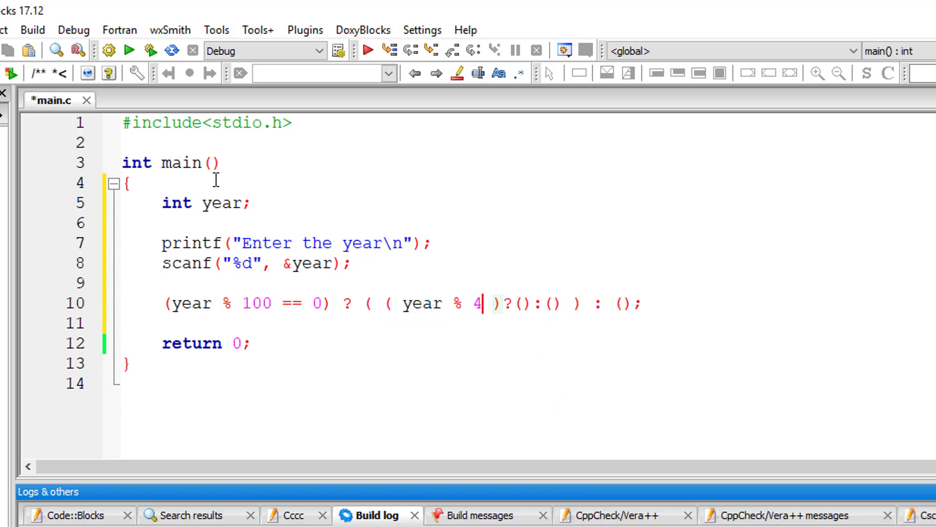
{"action": "type", "text": "00 == 0"}
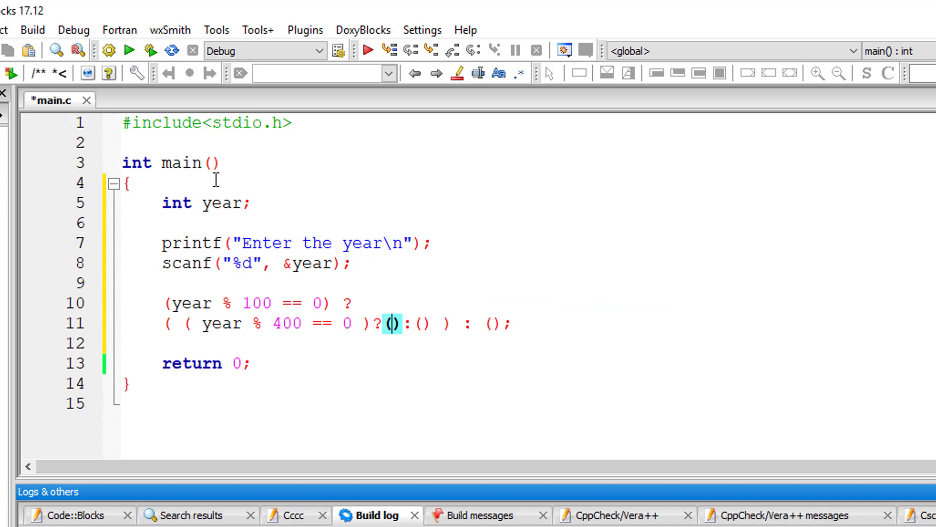
{"action": "key", "text": "Enter"}
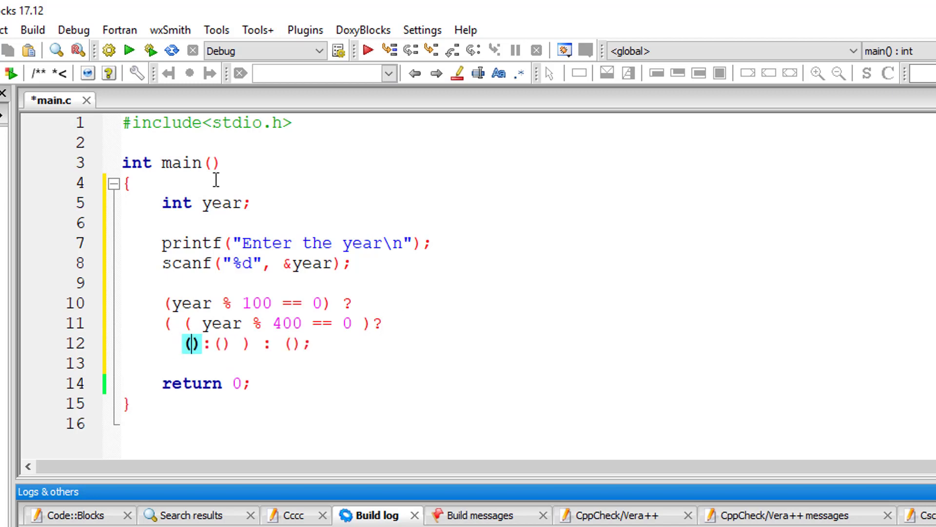
- Make the inner true branch printf "%d is leap year\n" with year as argument
{"action": "type", "text": "printf(\""}
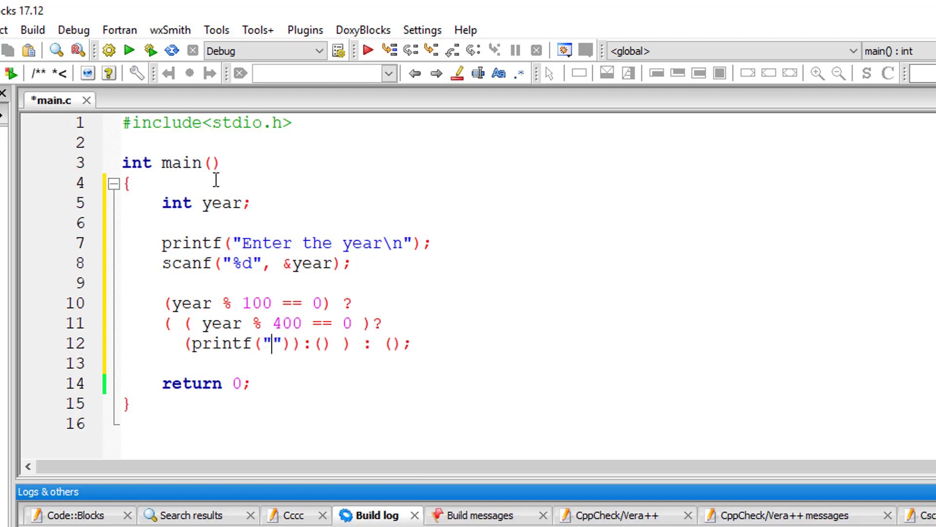
{"action": "type", "text": "%d"}
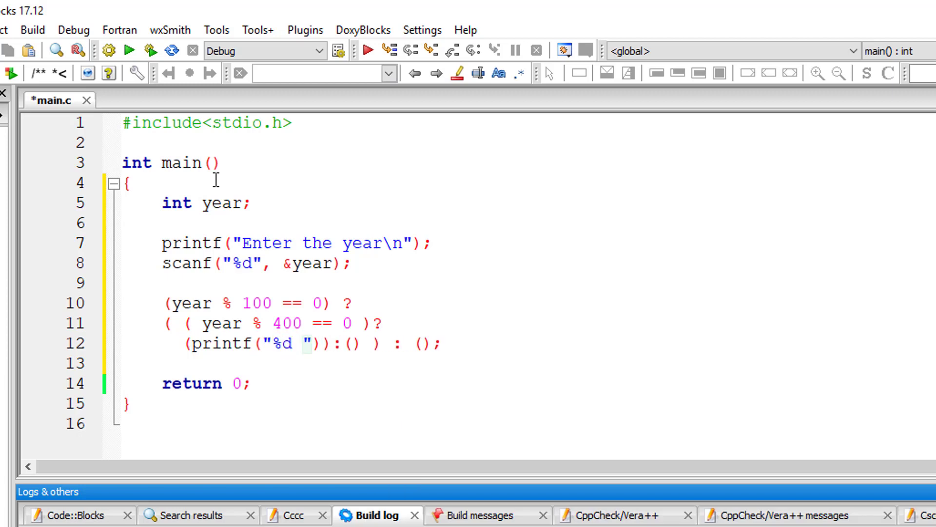
{"action": "type", "text": "is leap"}
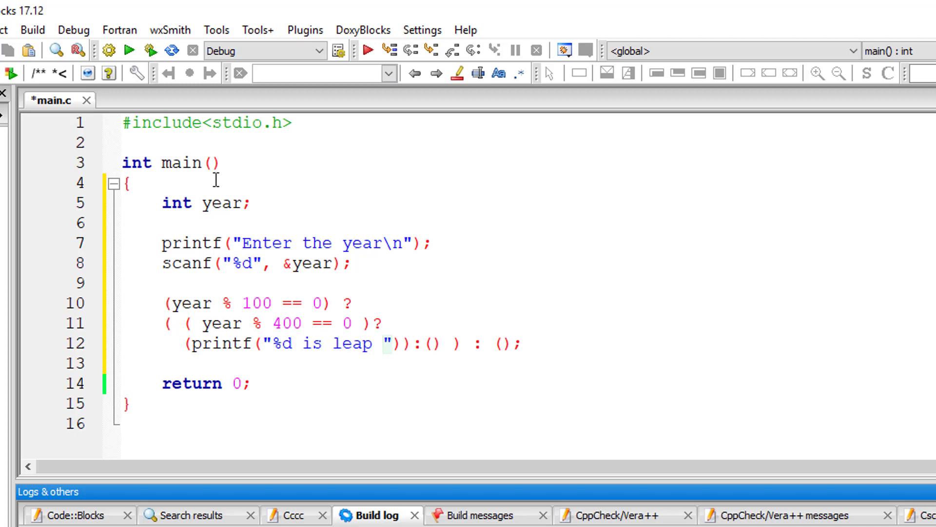
{"action": "type", "text": "ya"}
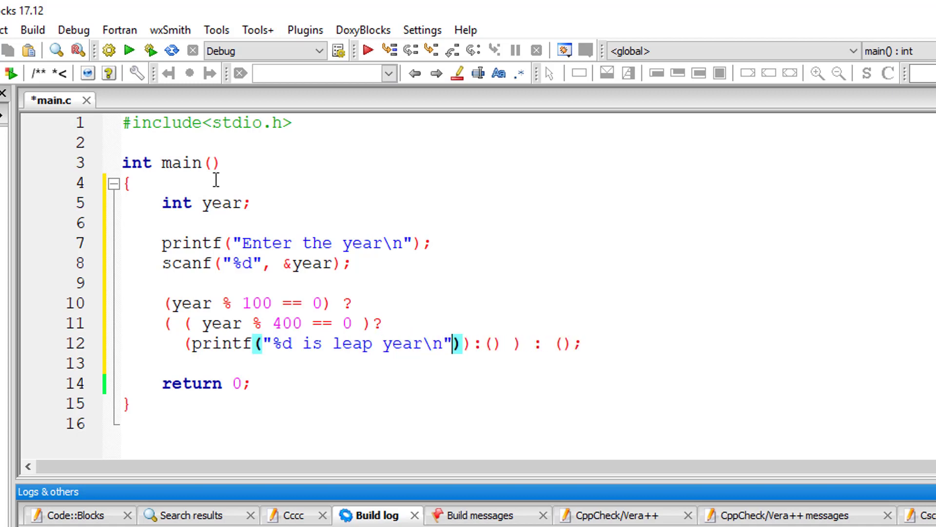
{"action": "type", "text": ", year"}
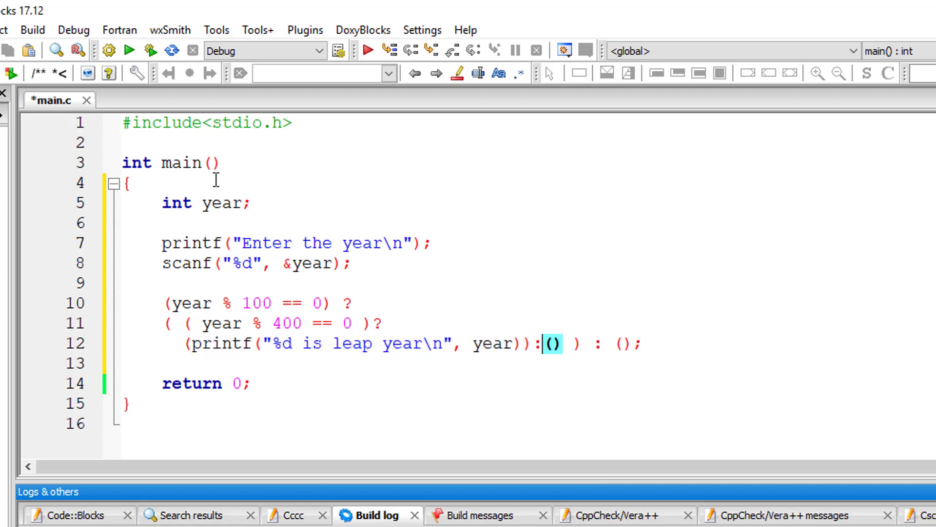
- Put the inner false branch printf "%d is not leap year" with year on its own line
{"action": "key", "text": "Enter"}
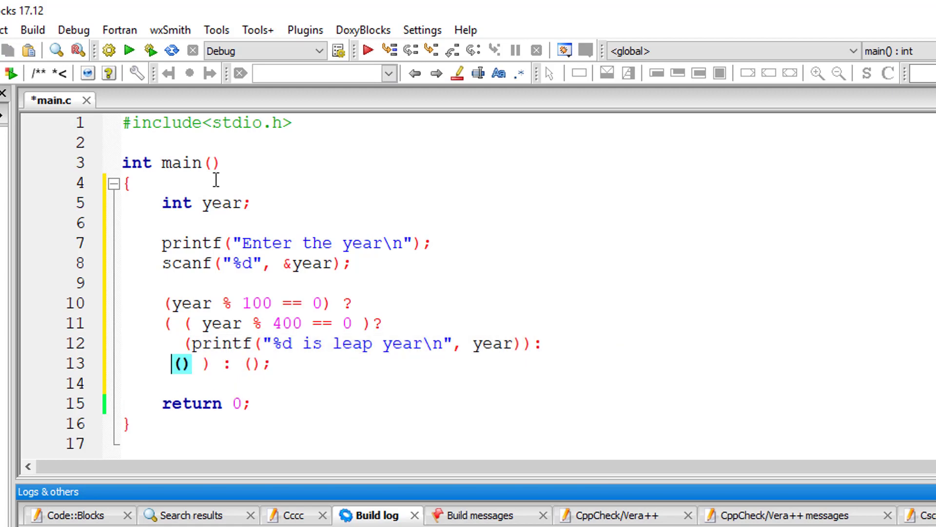
{"action": "type", "text": "printf(\"%d is leap year\\n\", year"}
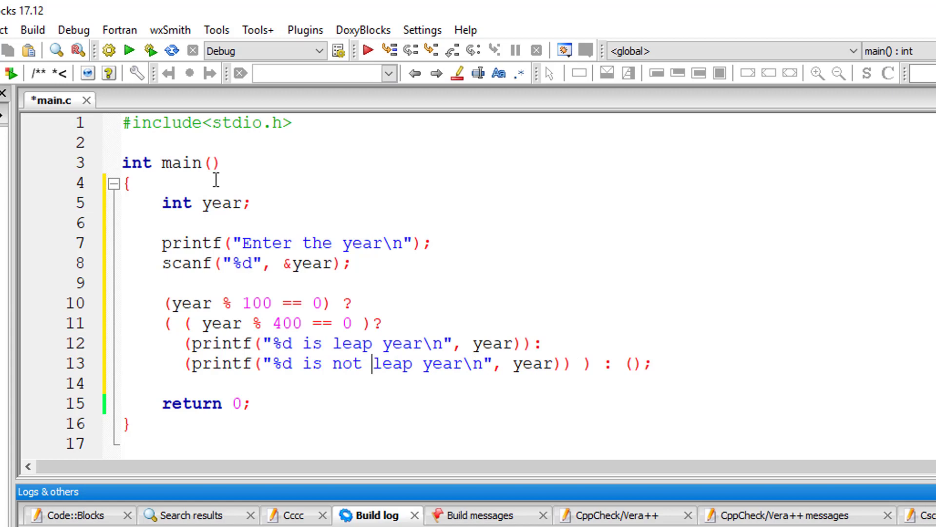
{"action": "mouse_move", "coordinate": [621, 393]}
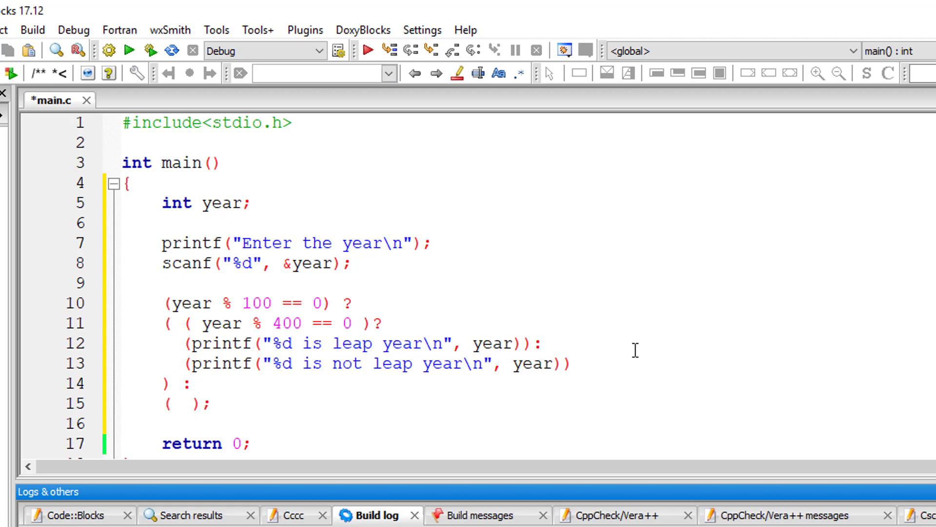
- Give the outer false branch a nested ternary testing year % 4 == 0
{"action": "type", "text": "():"}
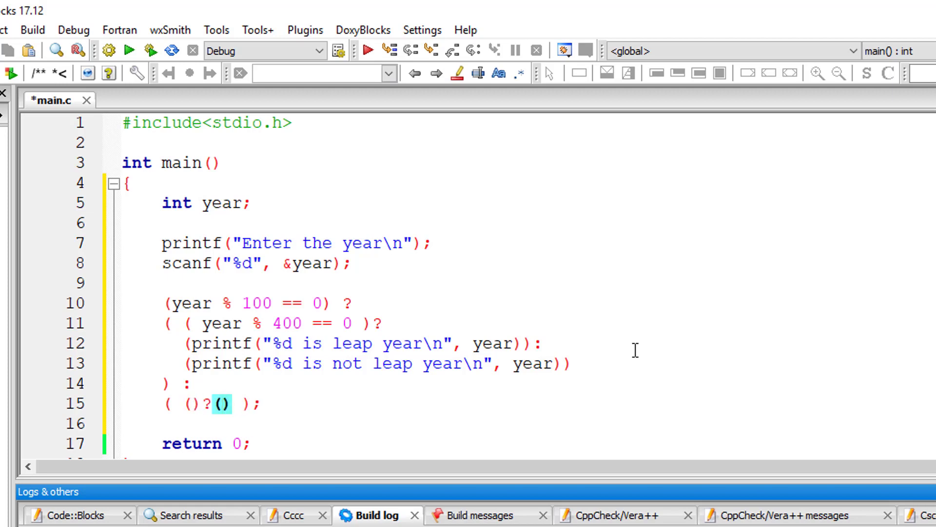
{"action": "type", "text": ":()"}
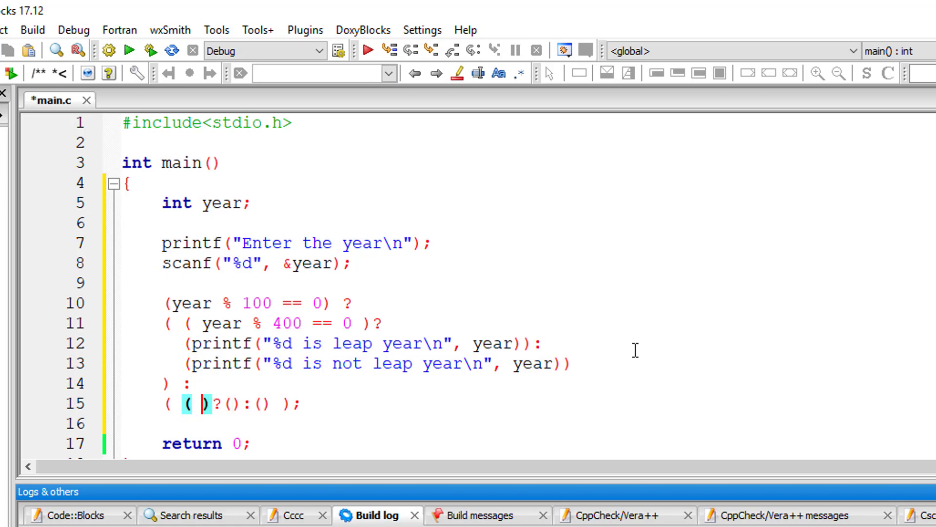
{"action": "type", "text": "year"}
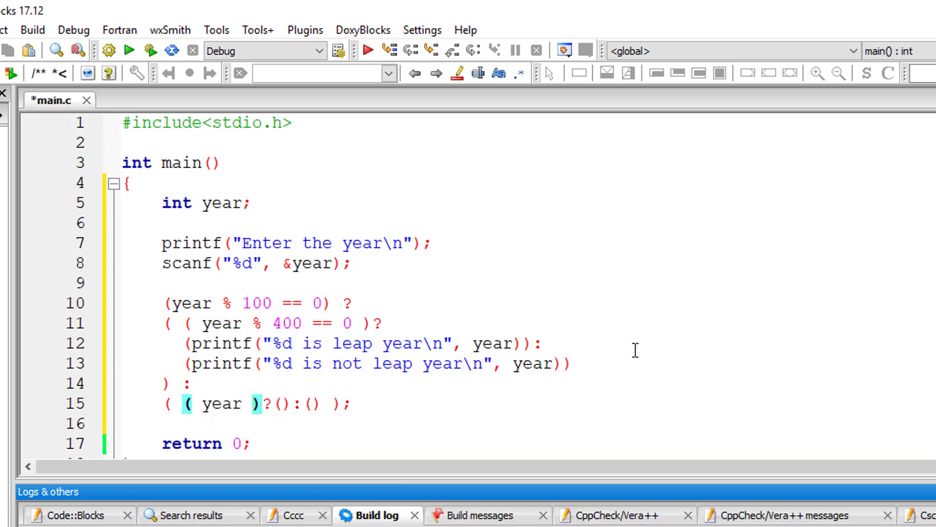
{"action": "type", "text": "% 4 == 0"}
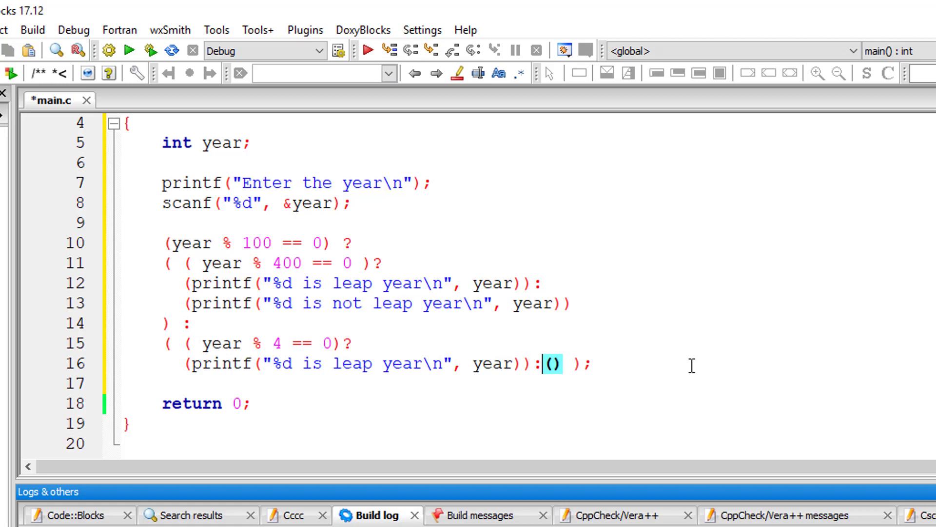
- Add its leap and not-leap printf branches on separate lines and save main.c
{"action": "key", "text": "Enter"}
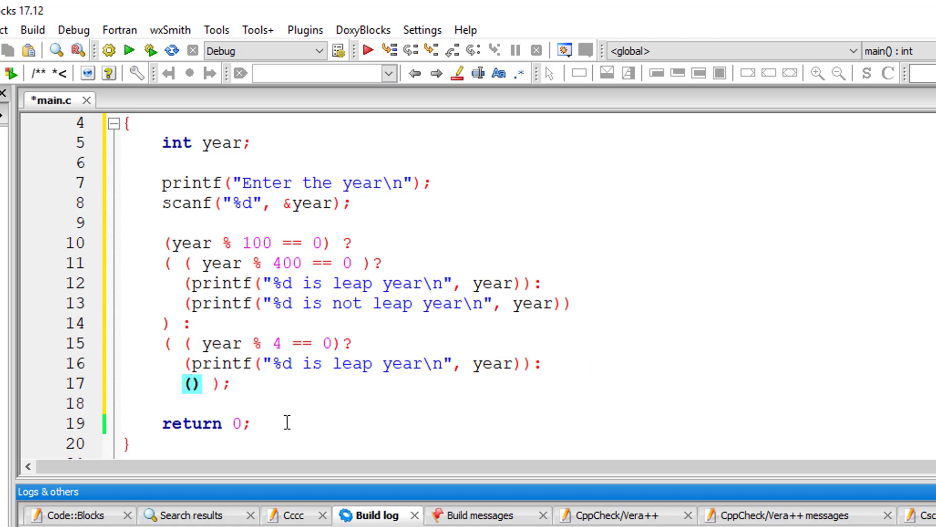
{"action": "type", "text": "(printf(\"%d is not leap year\\n\", year))"}
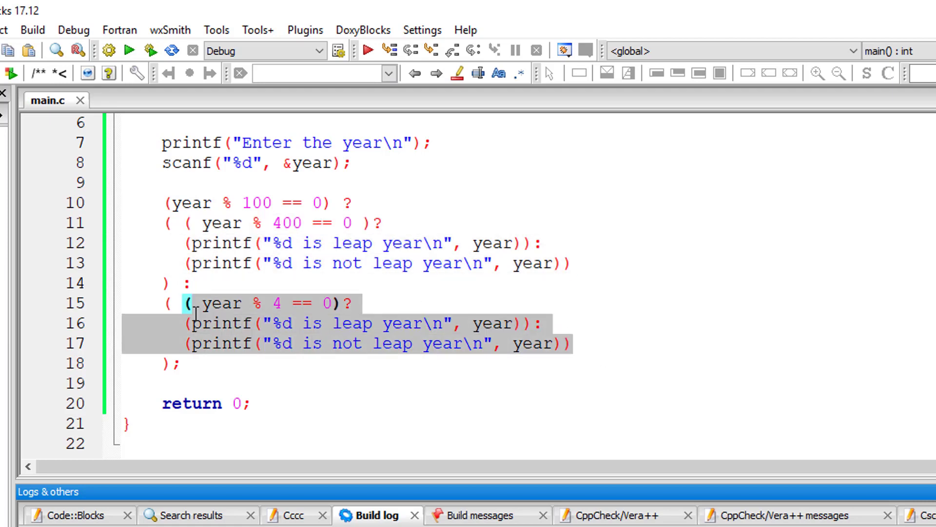
{"action": "left_click", "coordinate": [194, 203]}
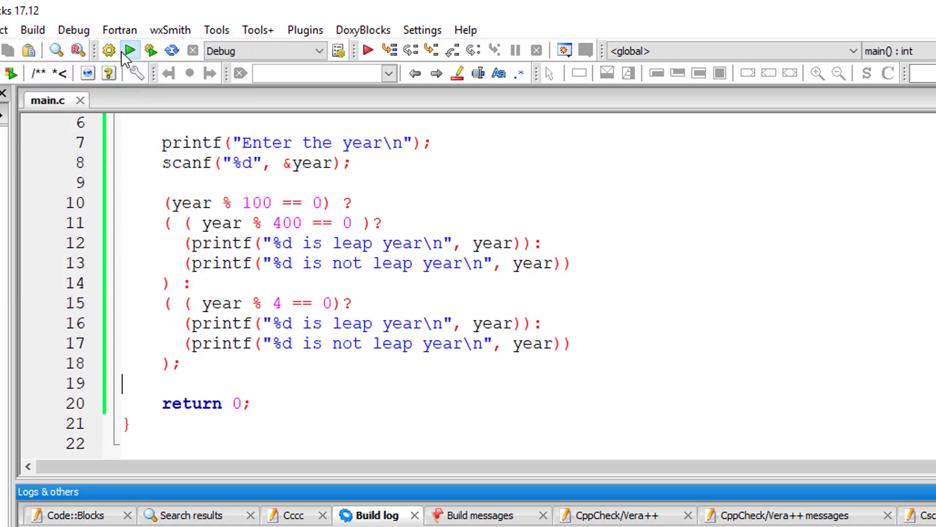
- Build and run, testing 2000, 2019 and 2004 to see "2004 is leap year"
{"action": "left_click", "coordinate": [129, 50]}
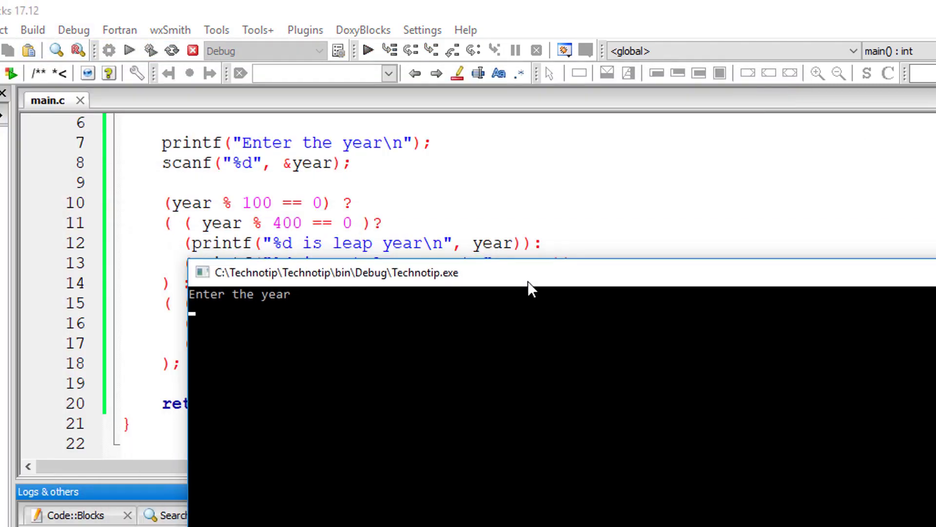
{"action": "type", "text": "2000"}
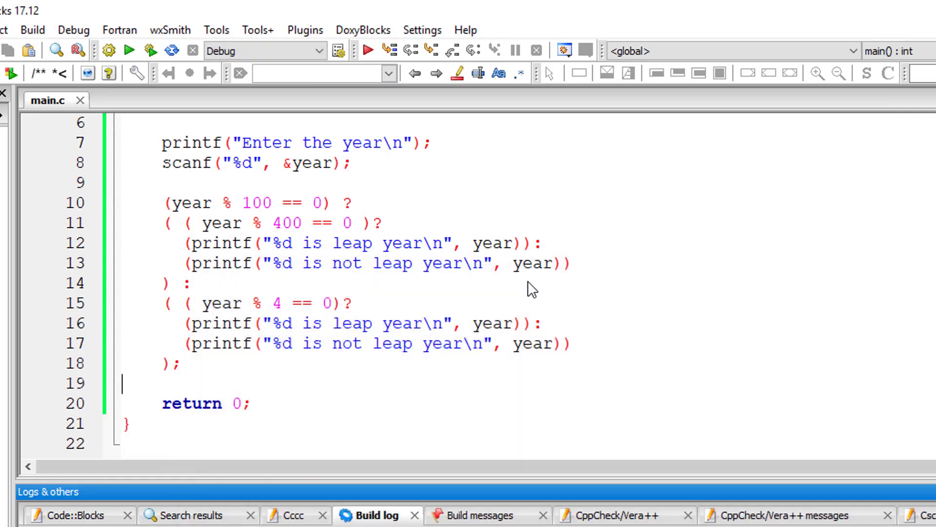
{"action": "left_click", "coordinate": [129, 50]}
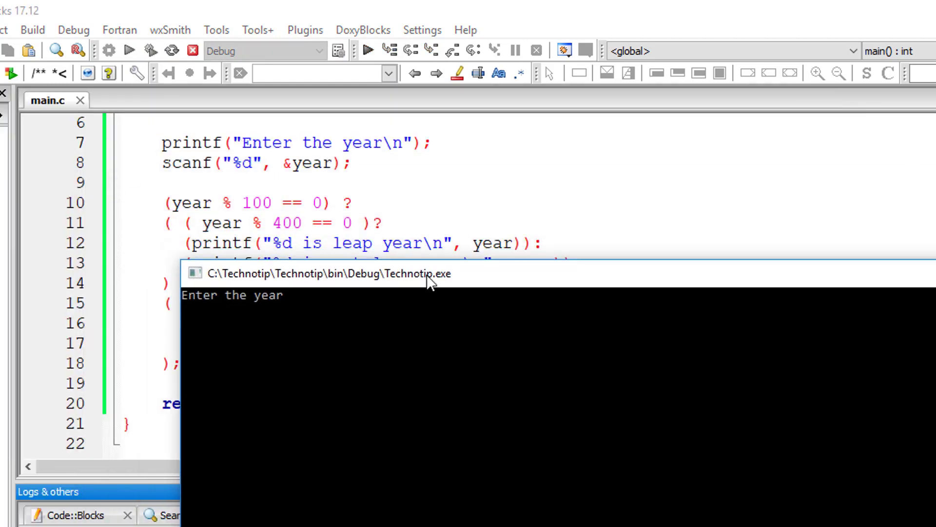
{"action": "type", "text": "201"}
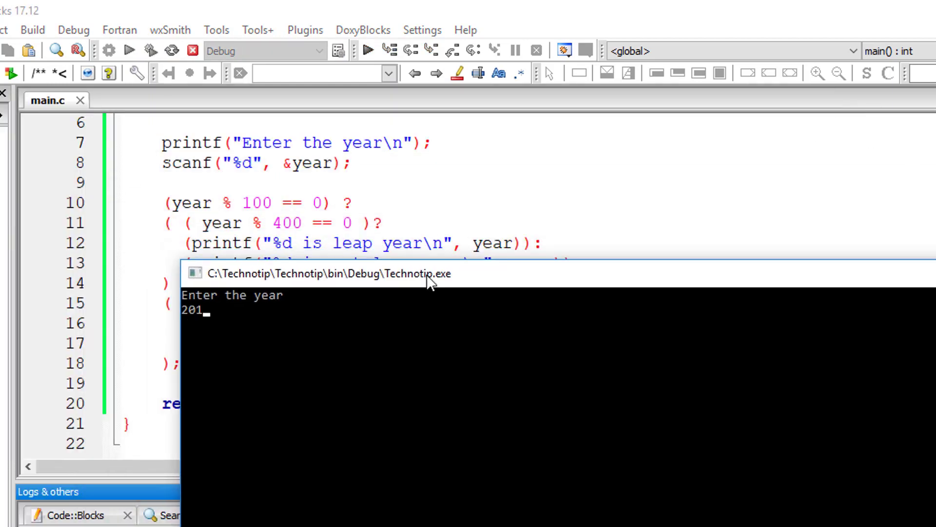
{"action": "type", "text": "9"}
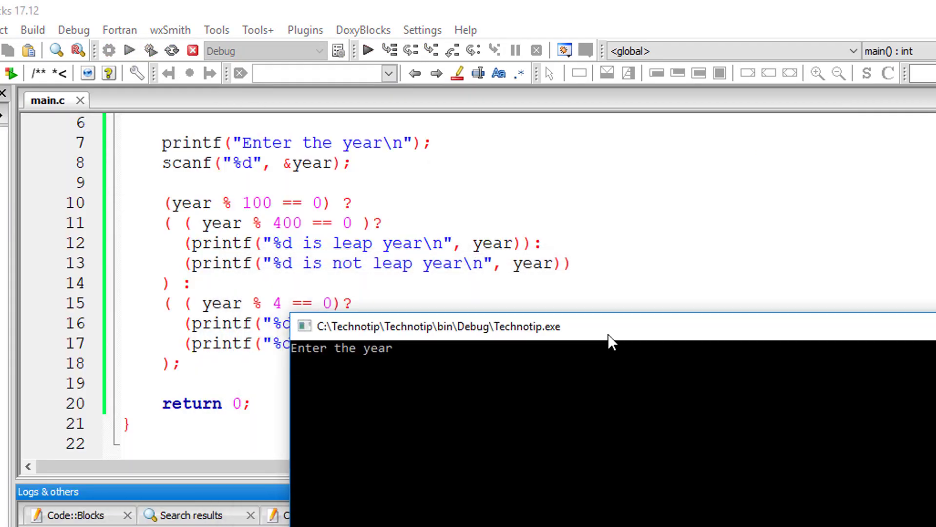
{"action": "type", "text": "2004"}
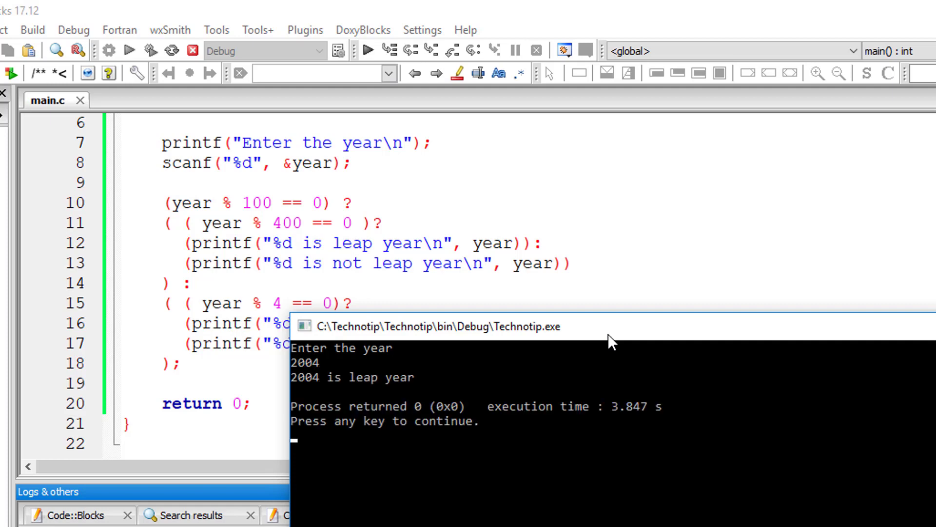